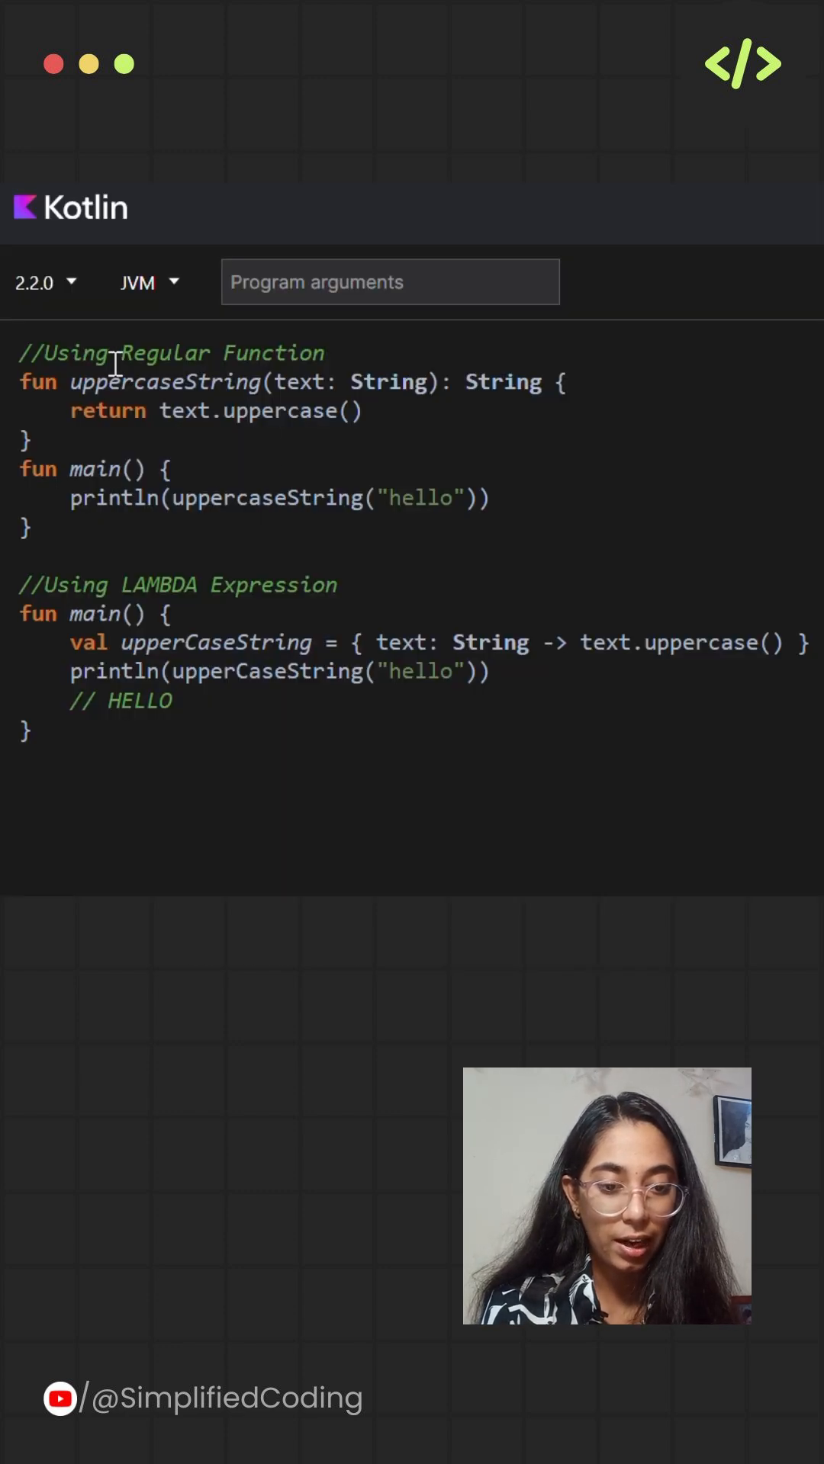
drag(122, 353, 33, 444)
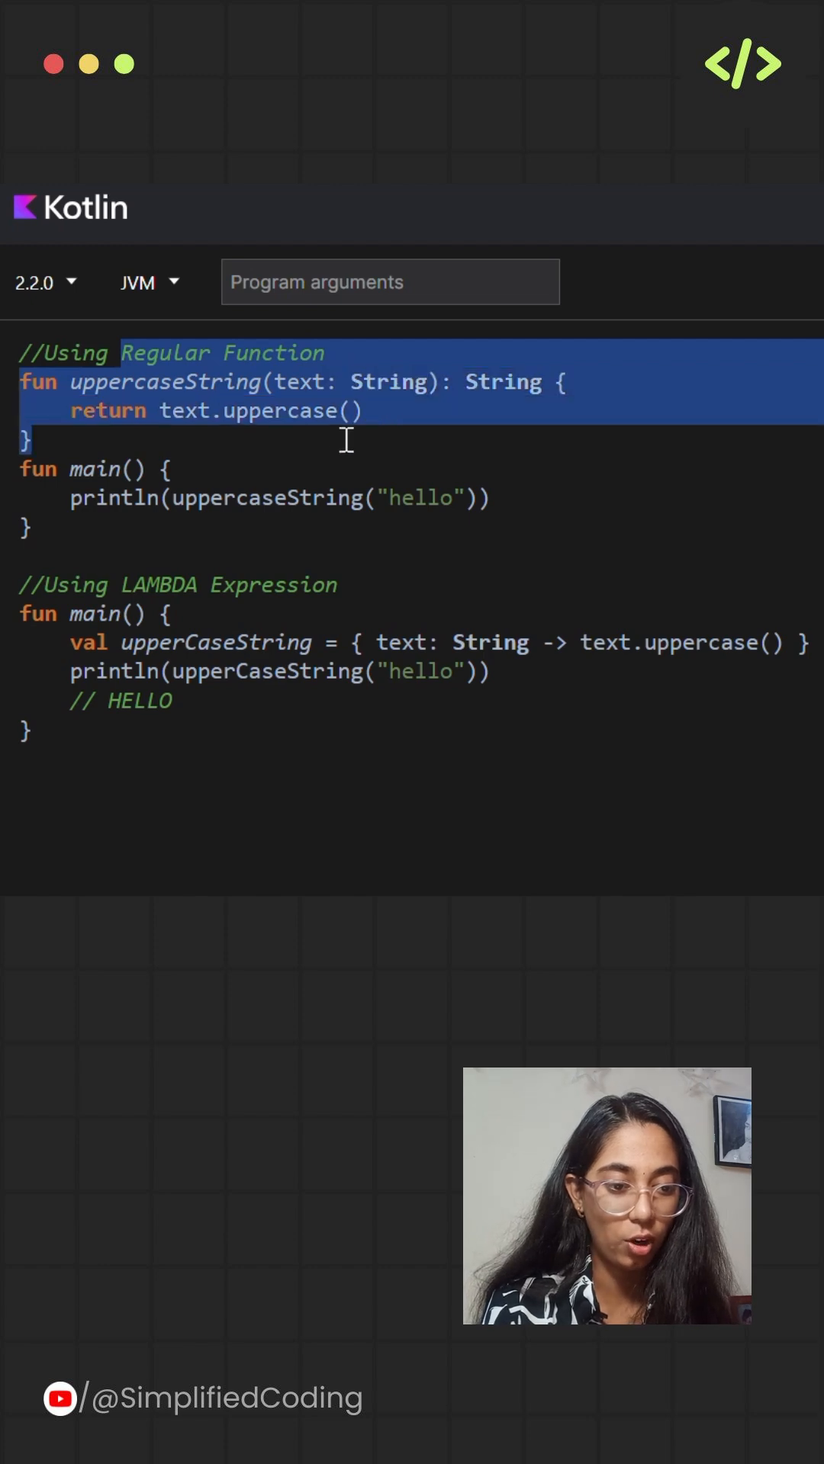
double_click(164, 382)
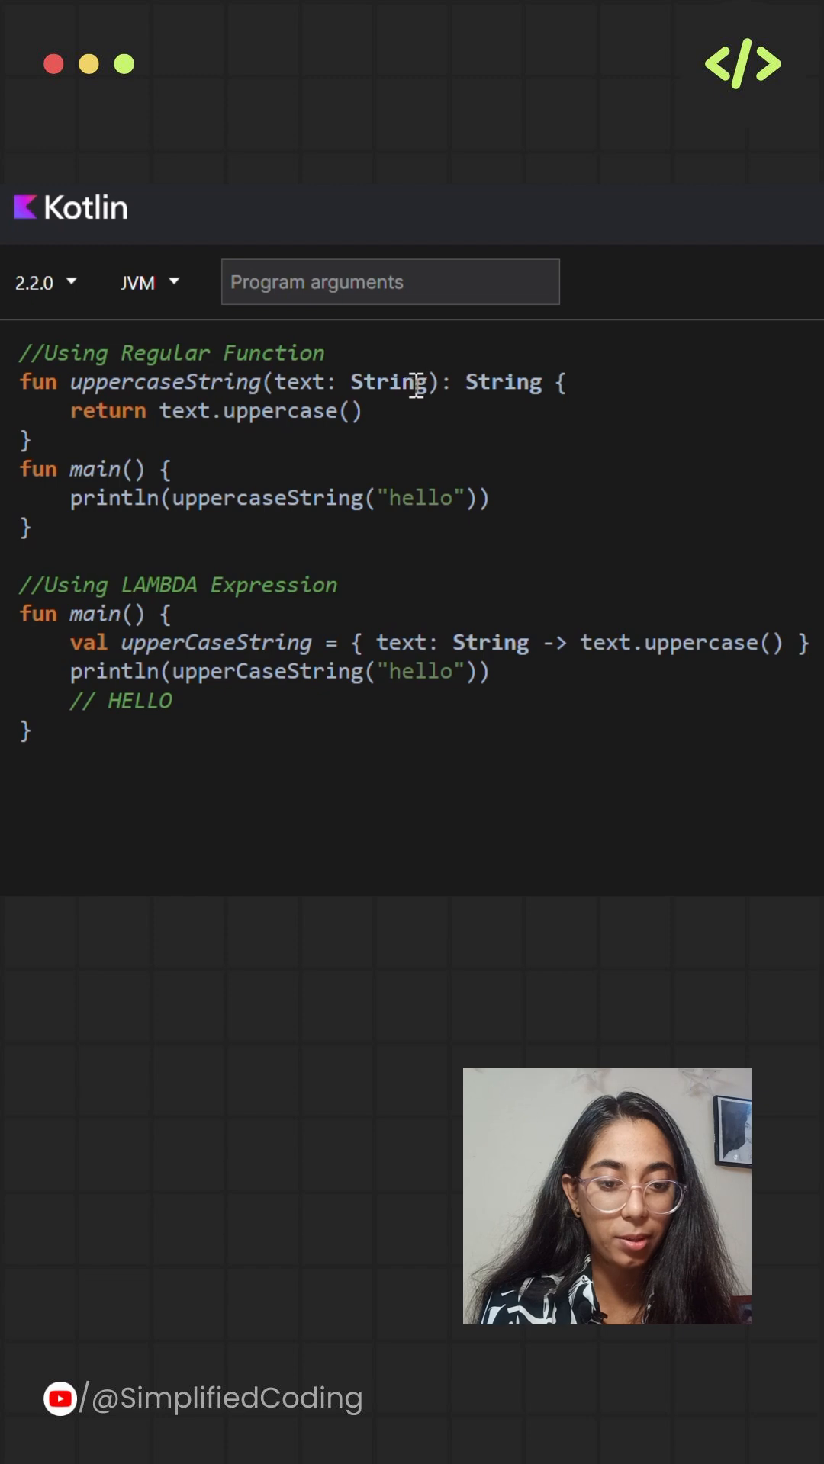
drag(275, 382, 425, 382)
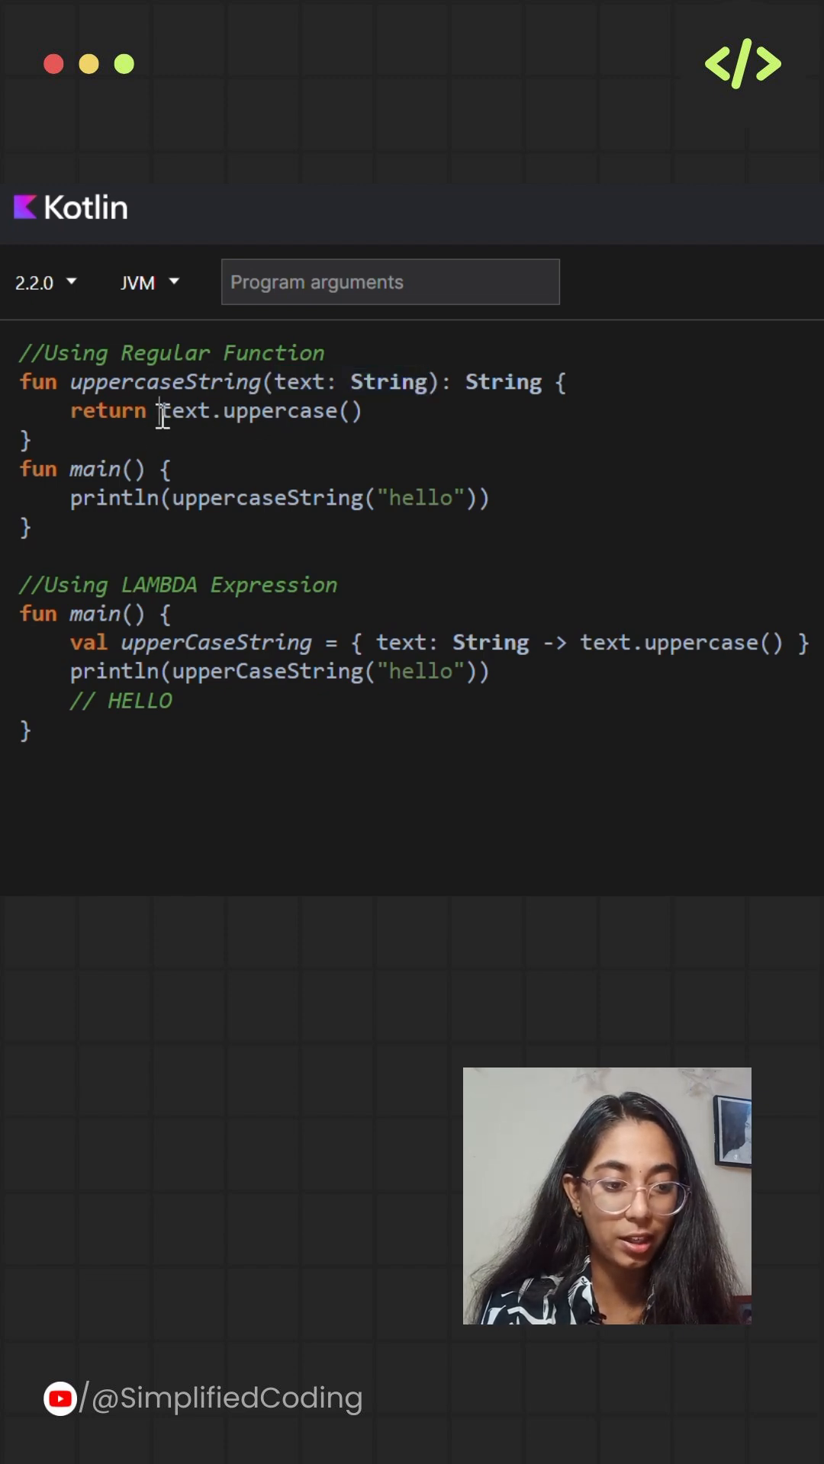
drag(159, 411, 364, 411)
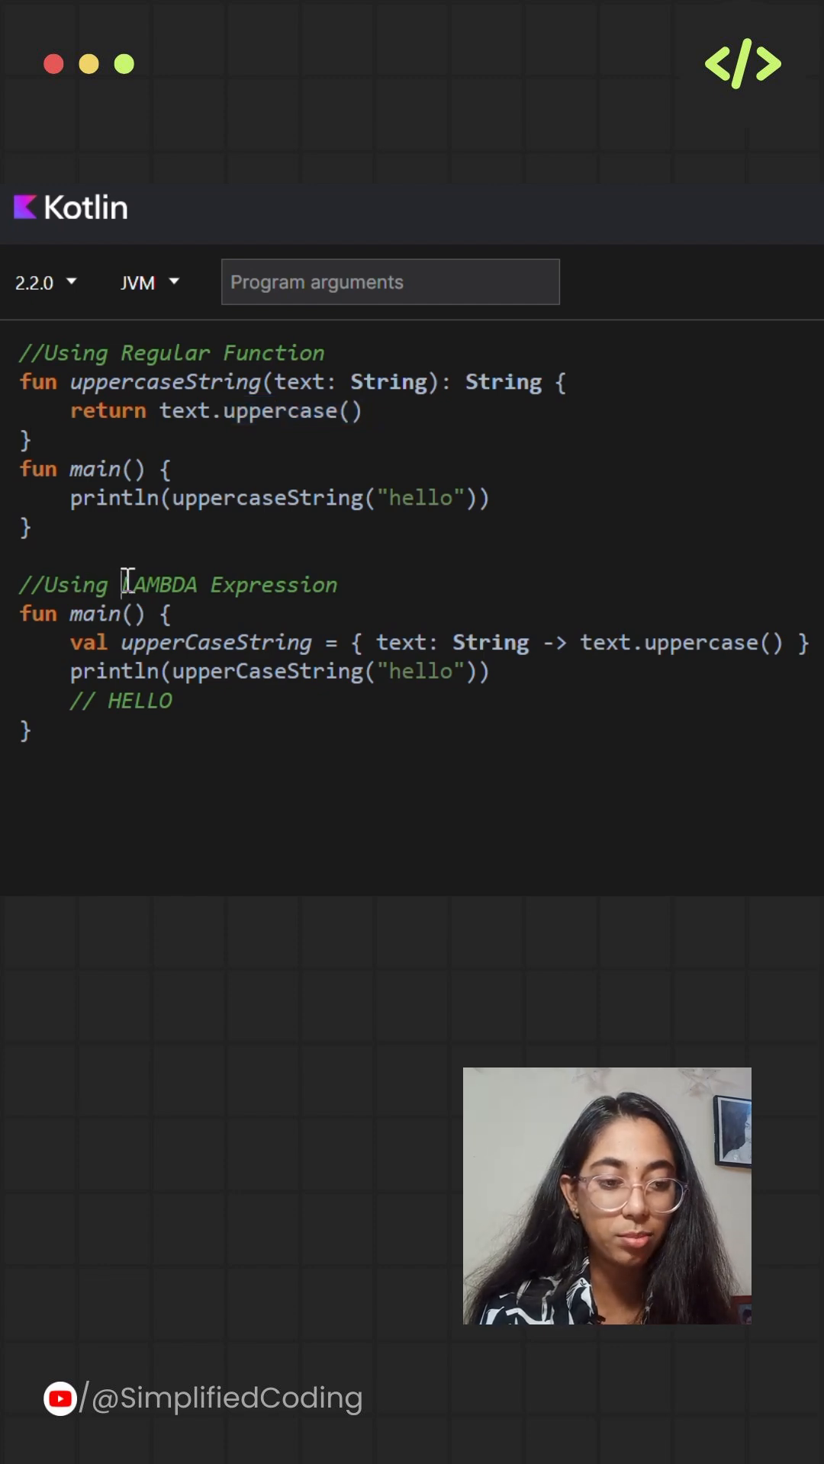
drag(121, 585, 346, 585)
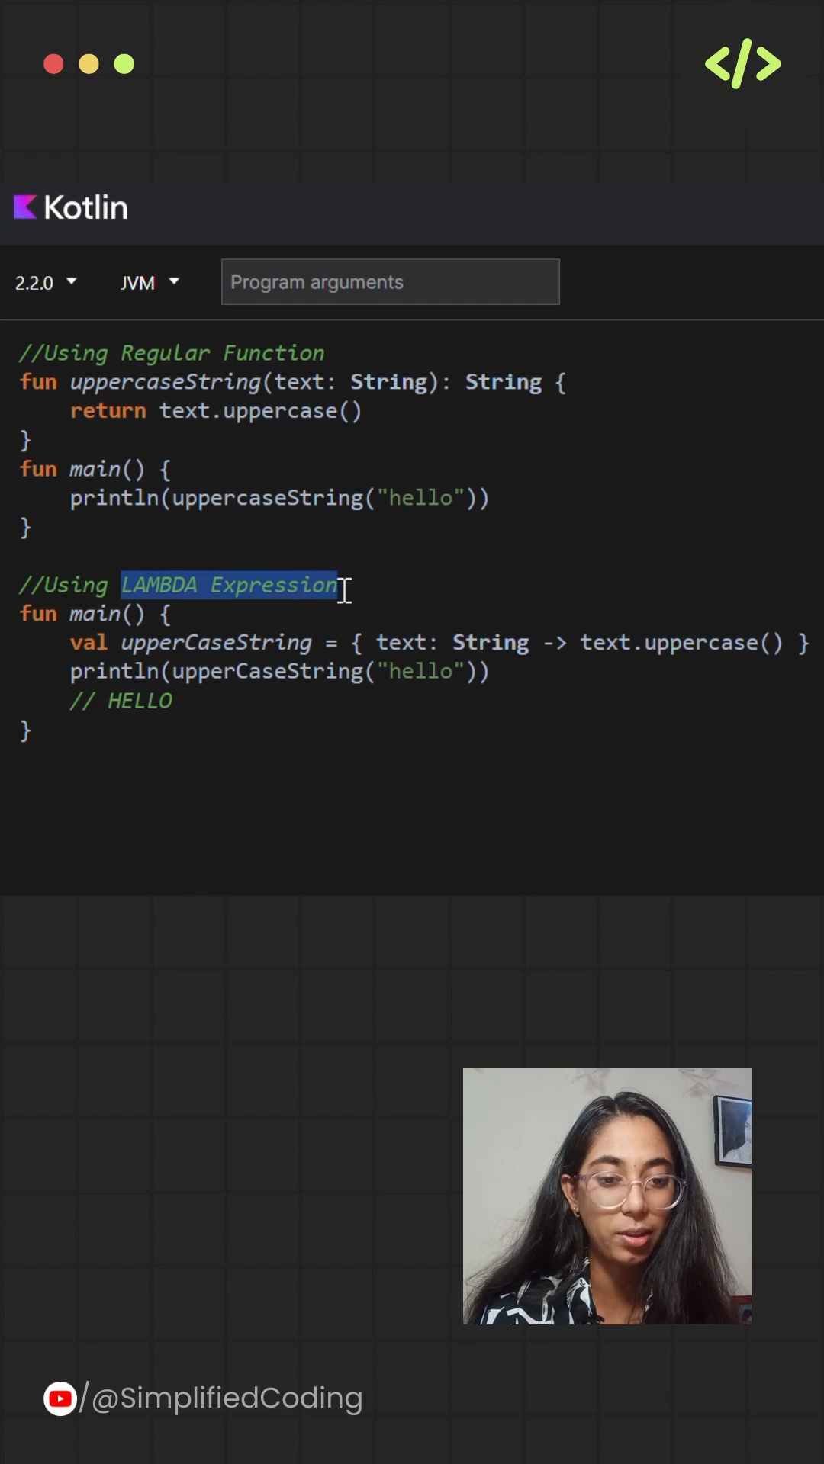
click(340, 586)
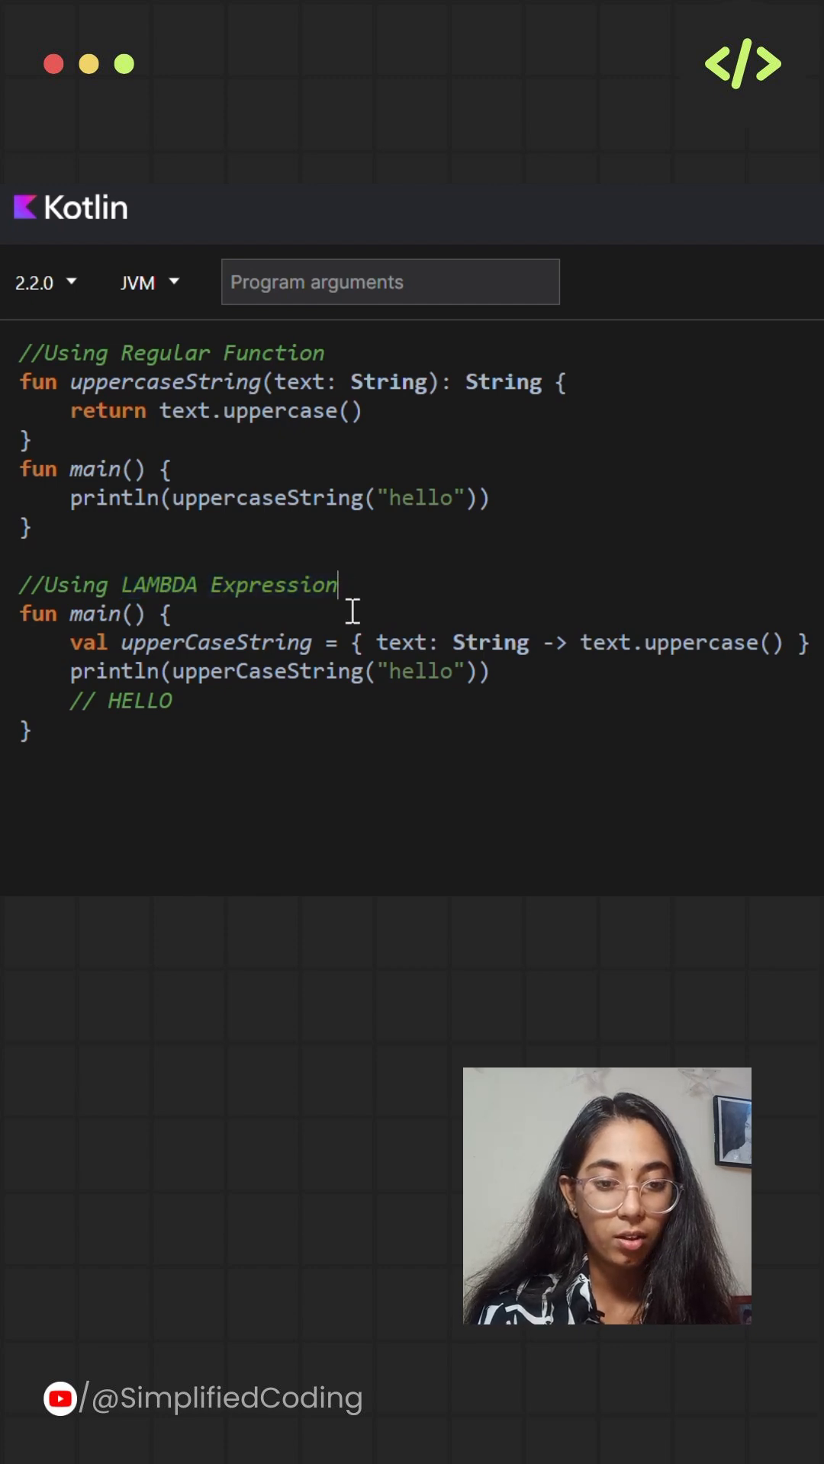
double_click(214, 643)
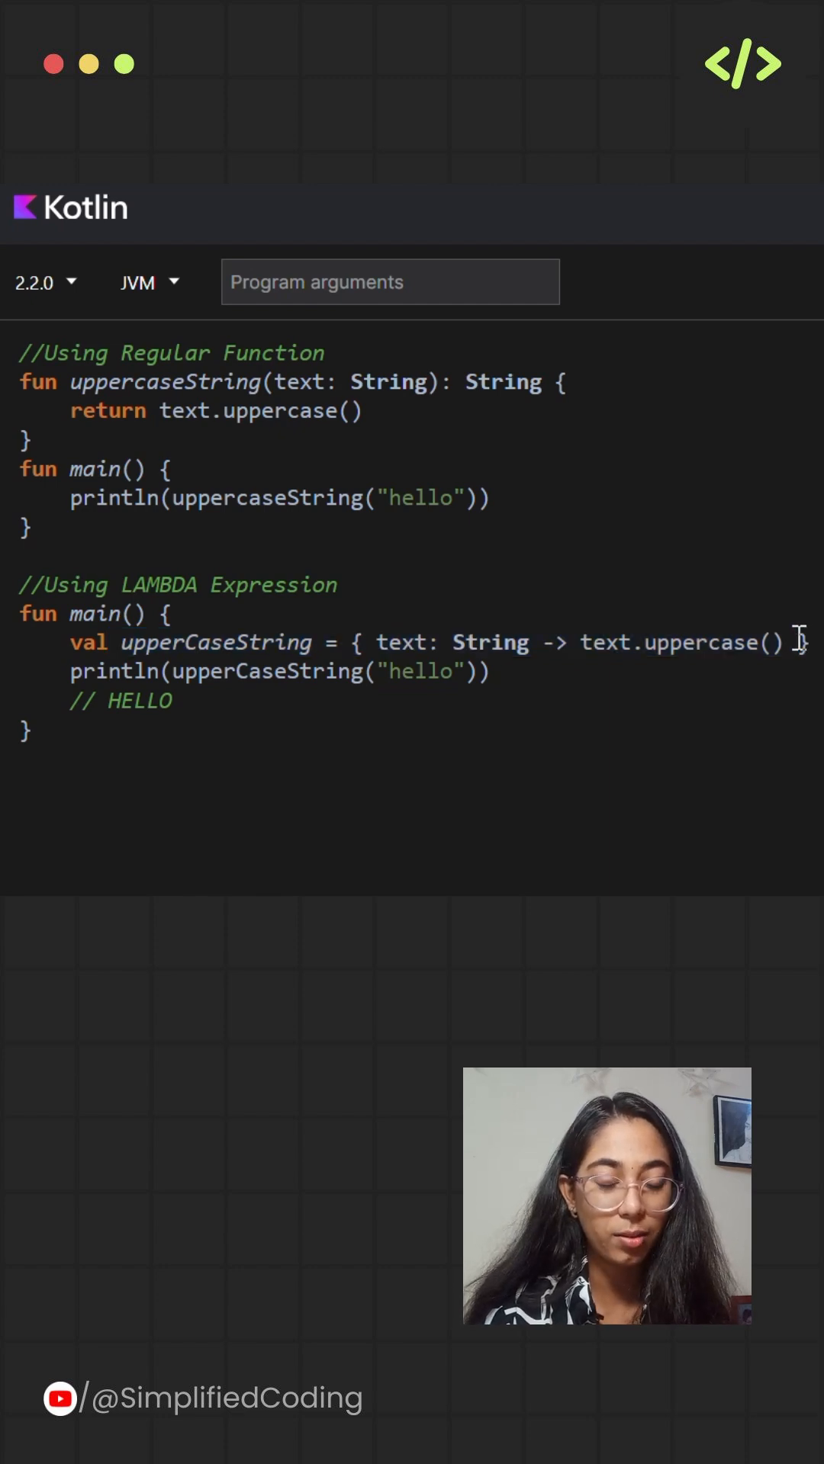
text(})
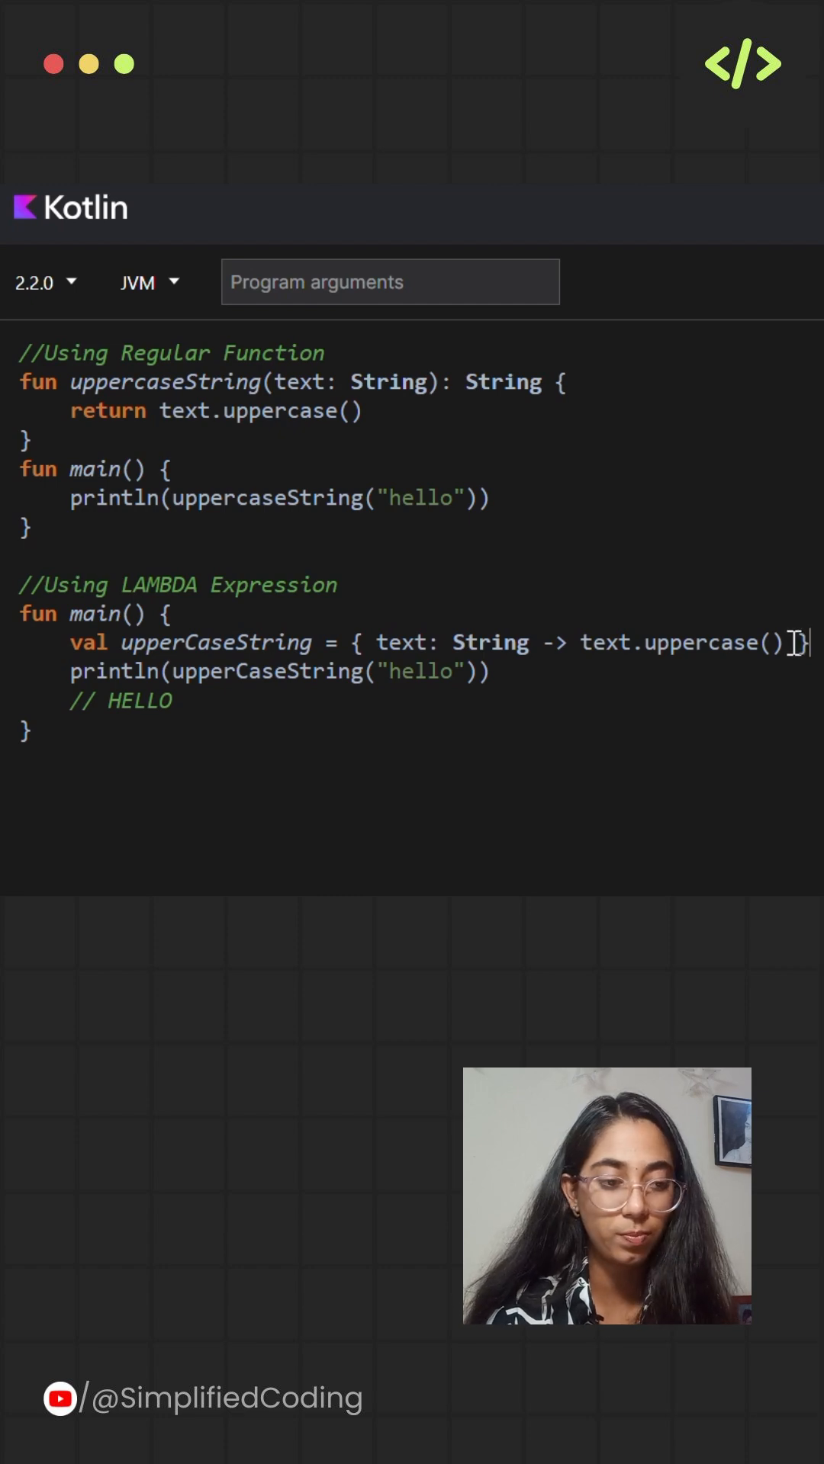
double_click(213, 642)
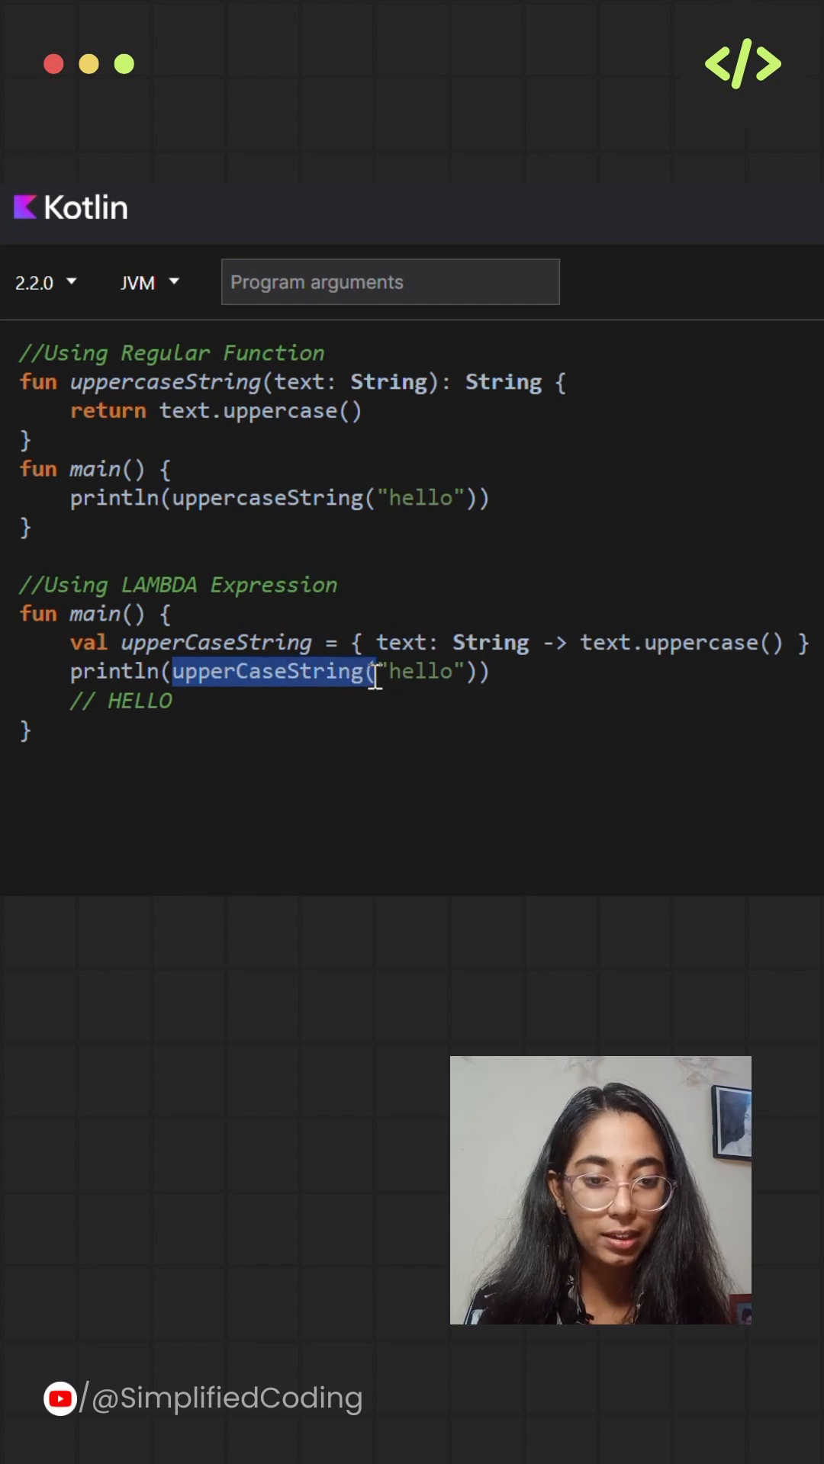
double_click(422, 672)
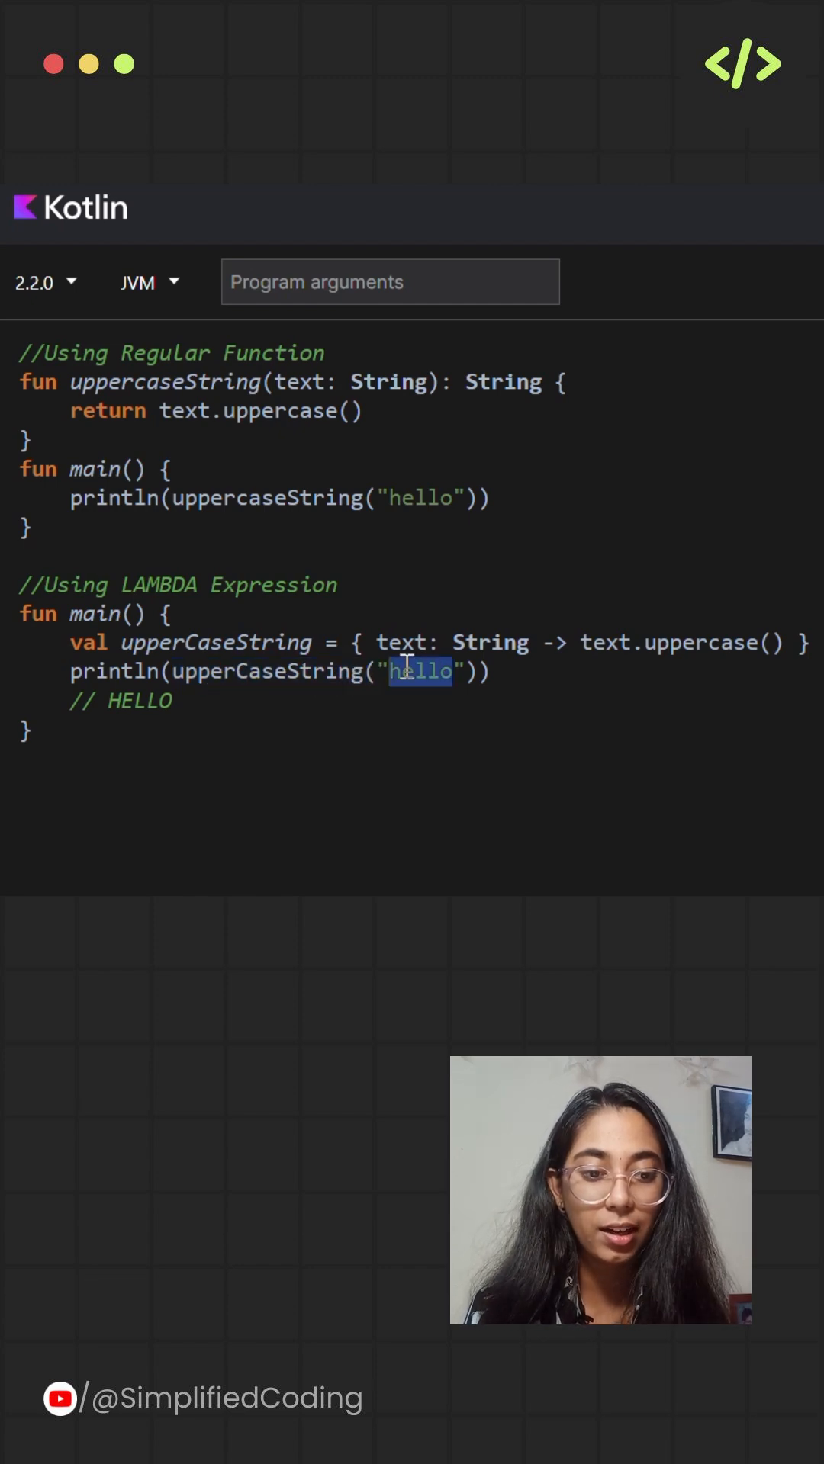
mouse_move(621, 619)
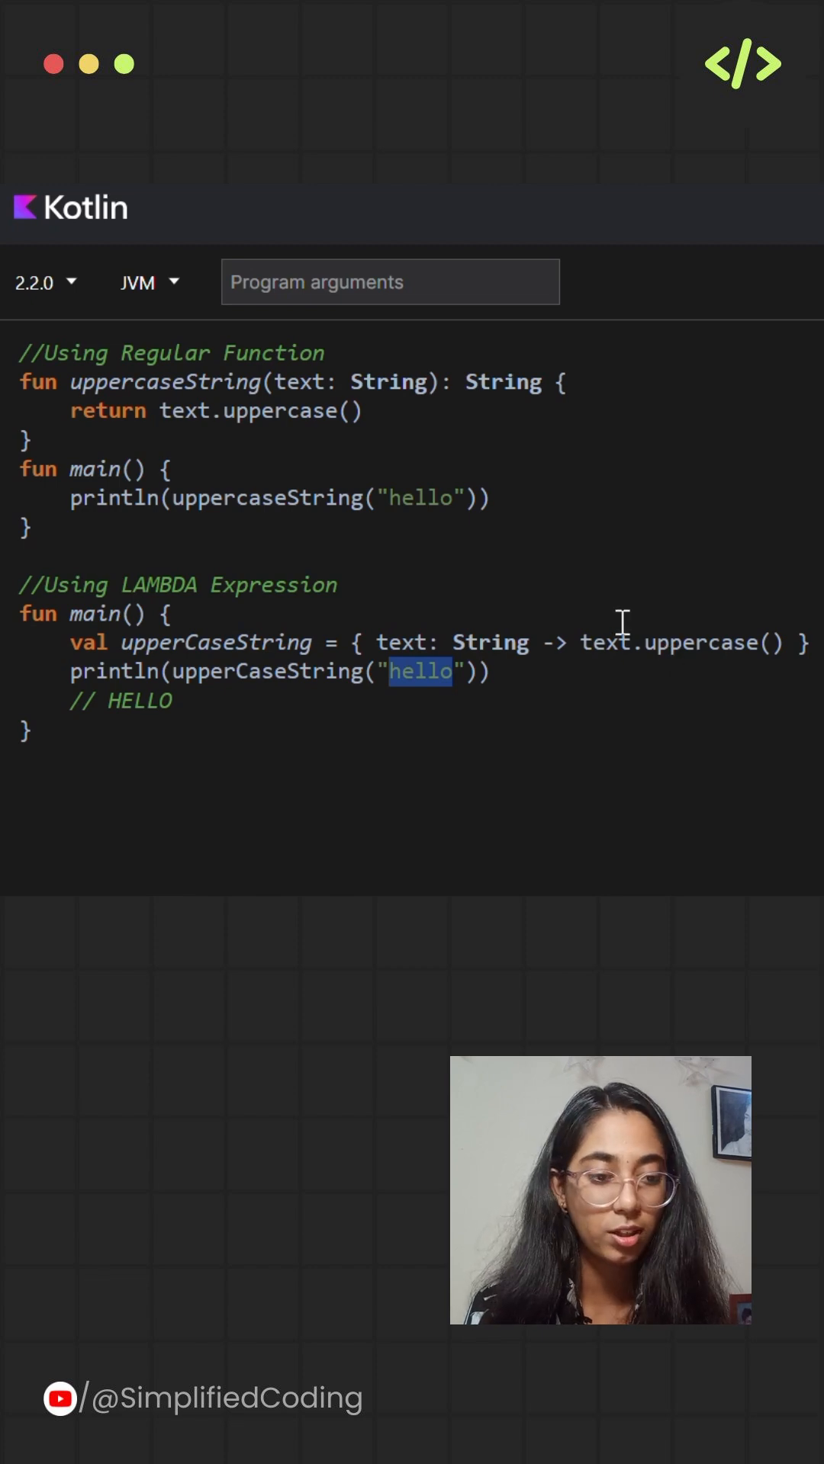